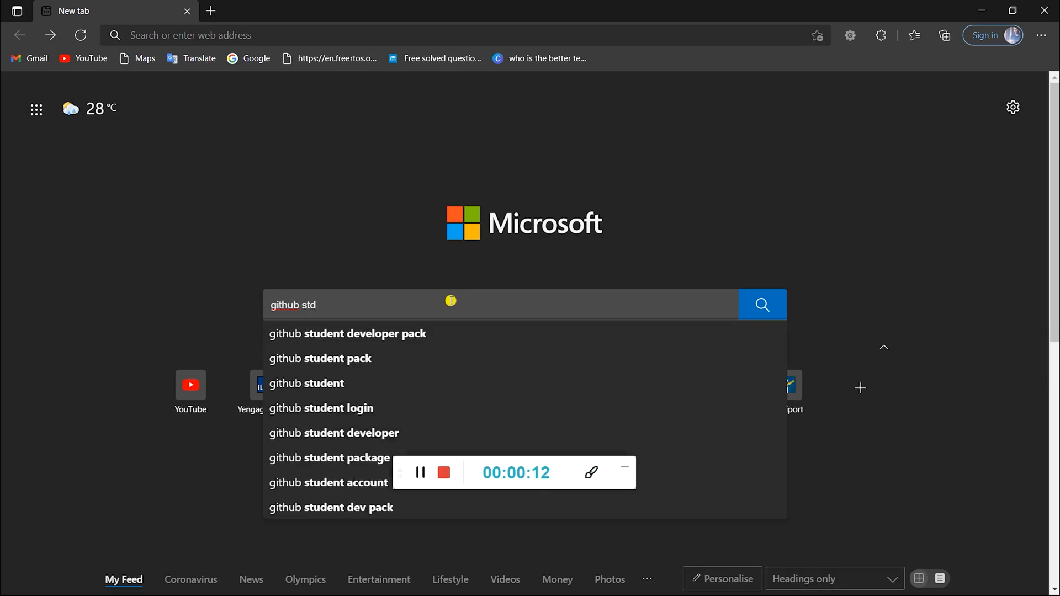
# Step: Reach the Student Developer Pack page from the Bing search and browse offers like Canva, DigitalOcean and JetBrains
pyautogui.click(347, 333)
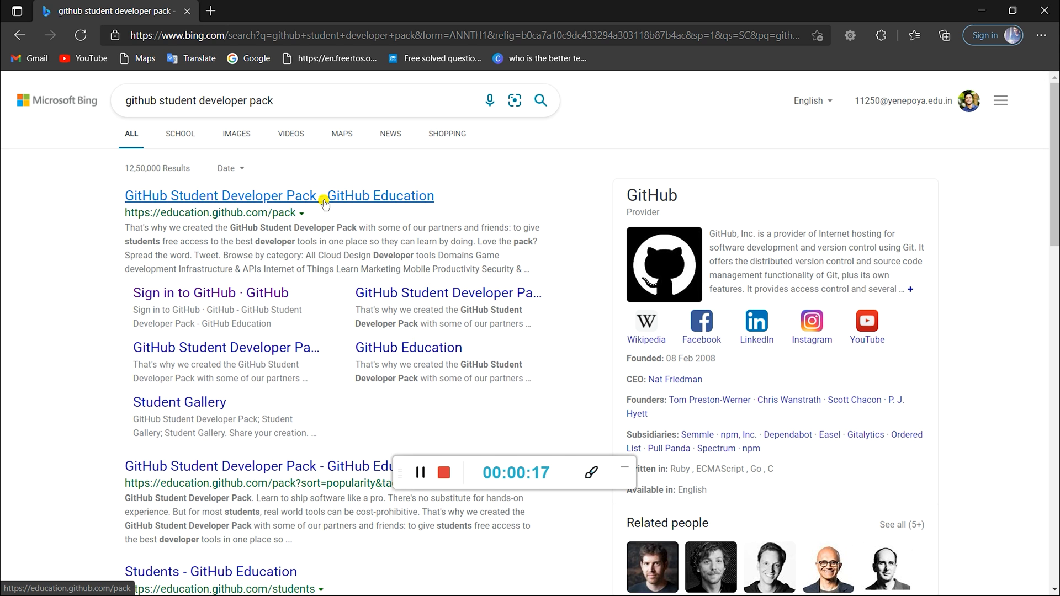
pyautogui.click(221, 195)
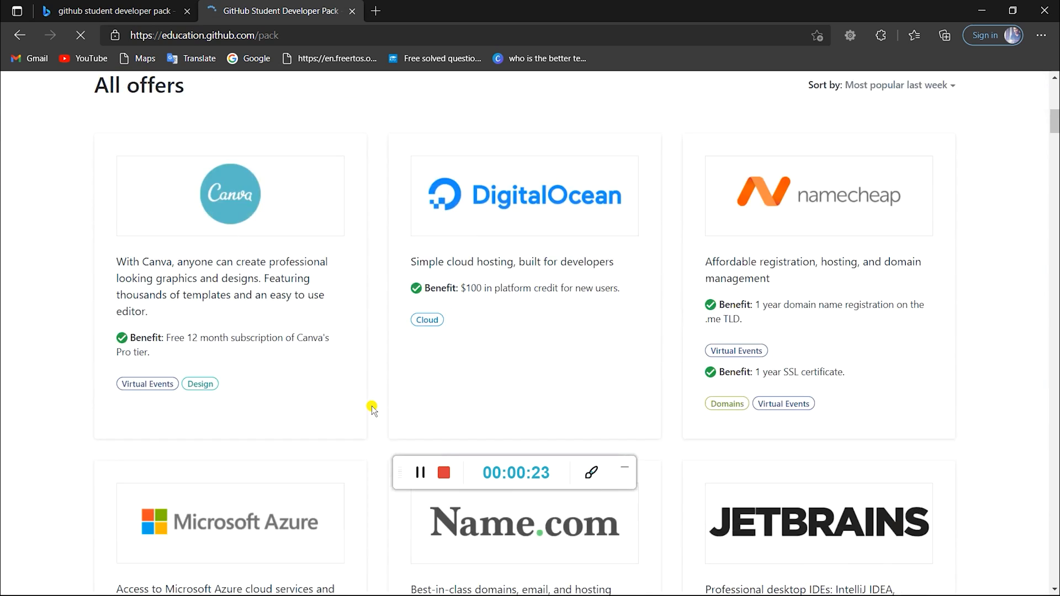
pyautogui.scroll(-3)
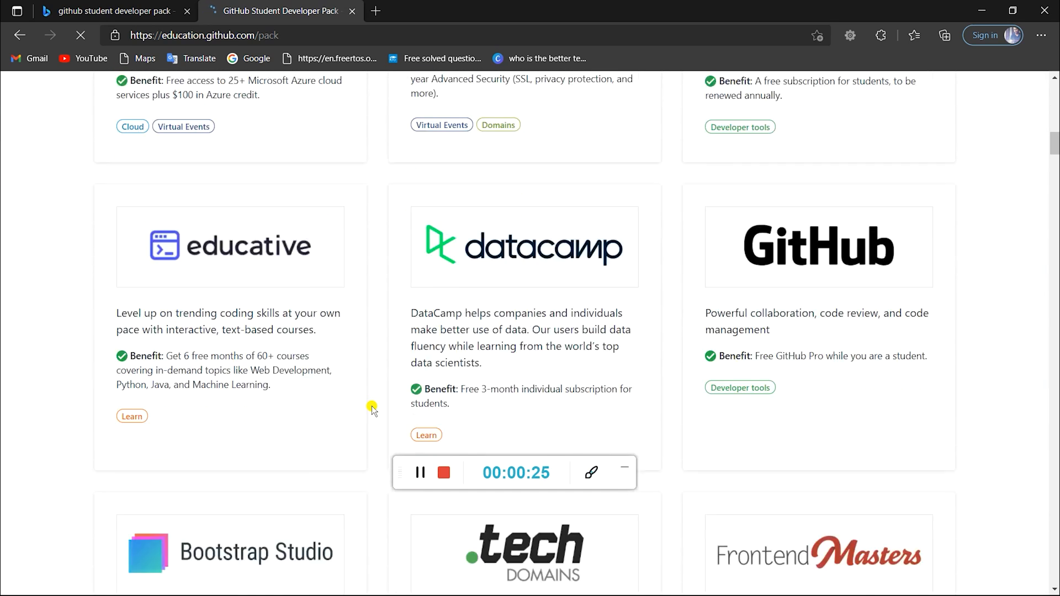
pyautogui.scroll(-3)
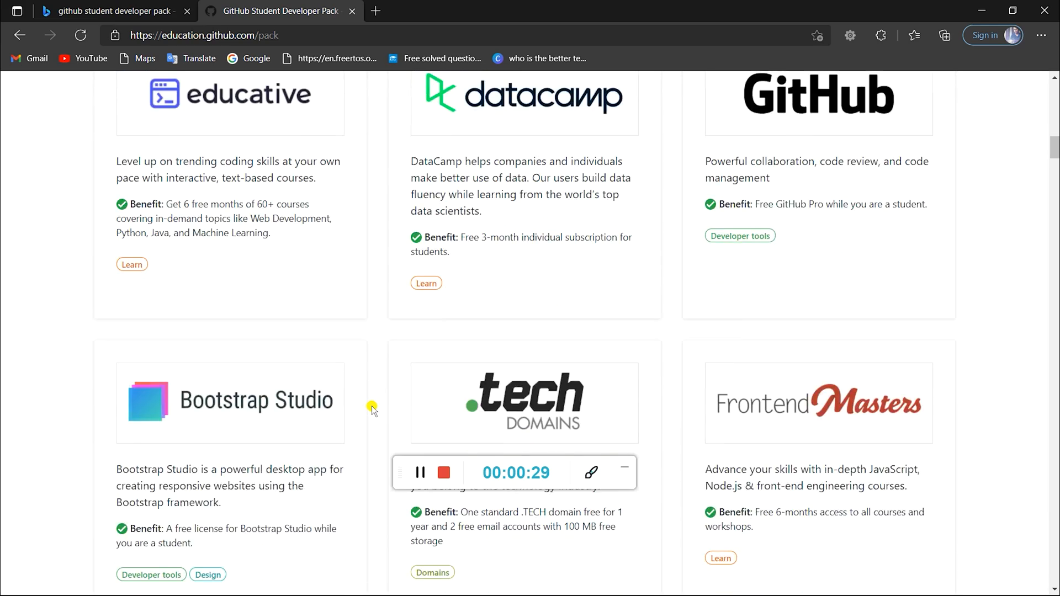
pyautogui.scroll(-3)
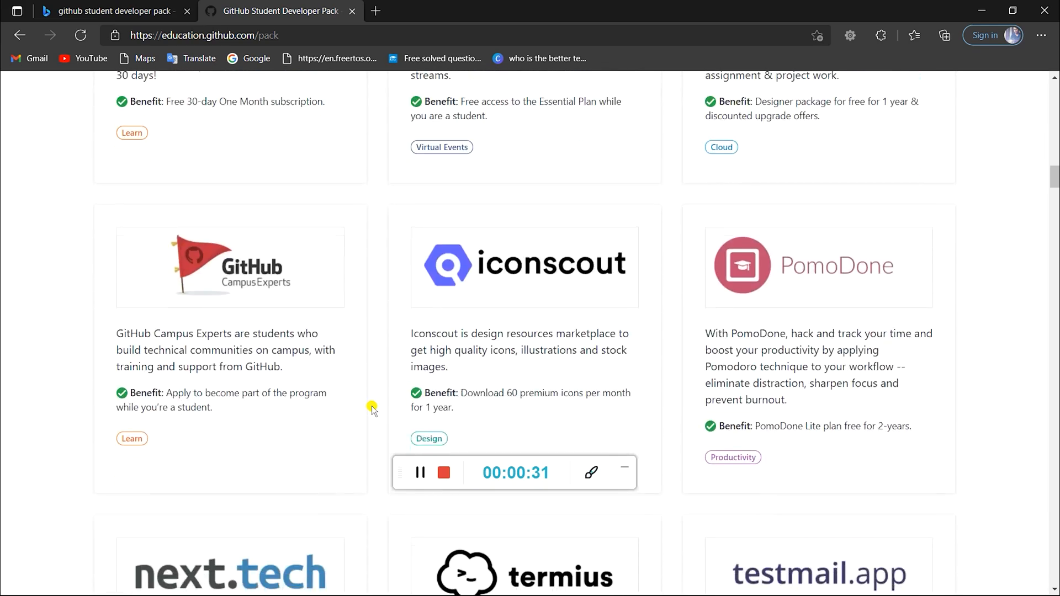
pyautogui.scroll(-3)
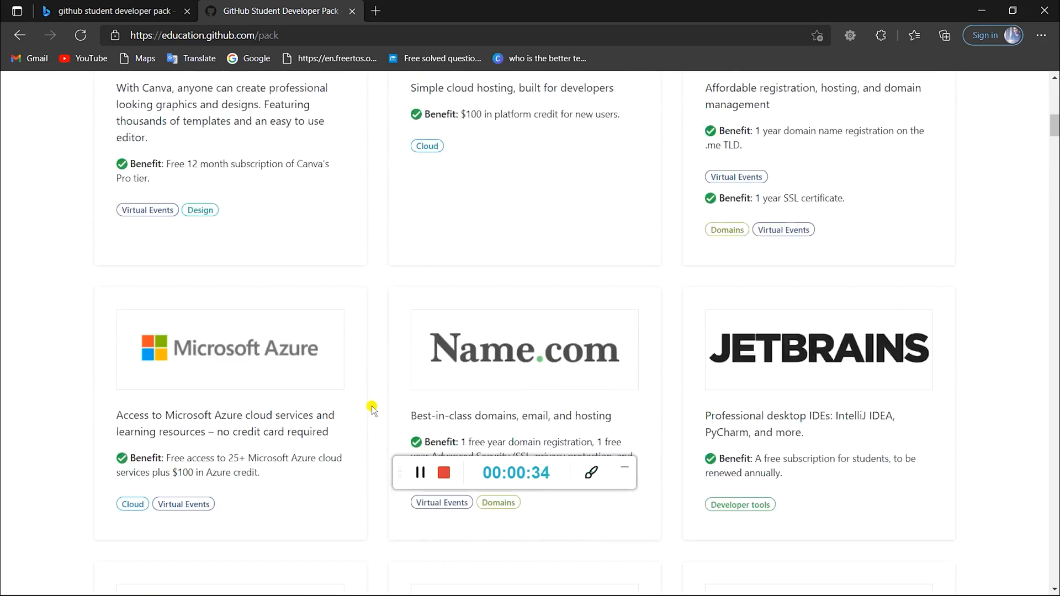
pyautogui.scroll(3)
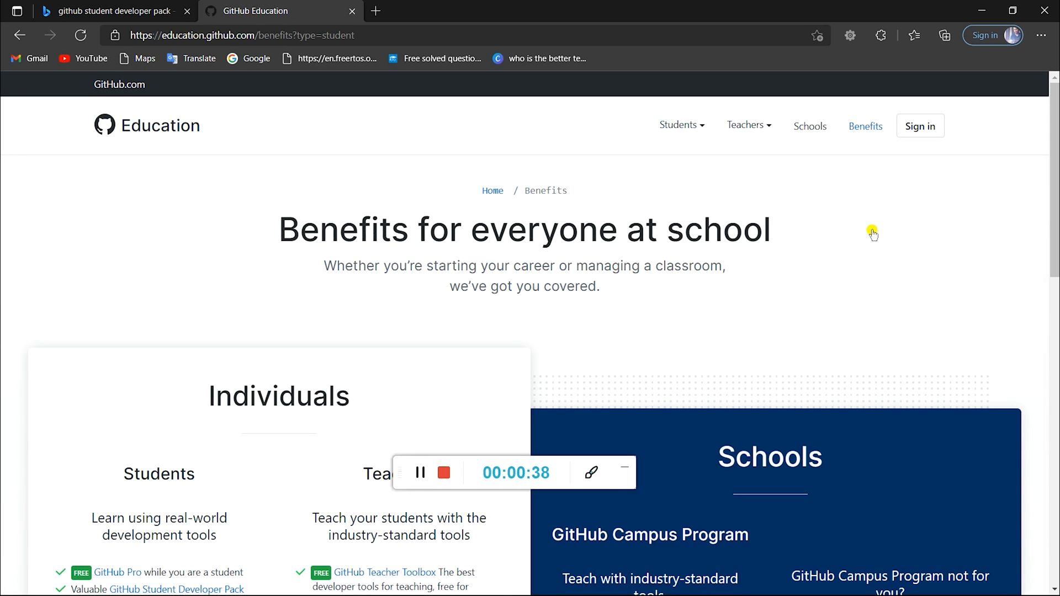
# Step: Start 'Get student benefits' and sign in with GitHub credentials to reach the proof-of-status page
pyautogui.scroll(-3)
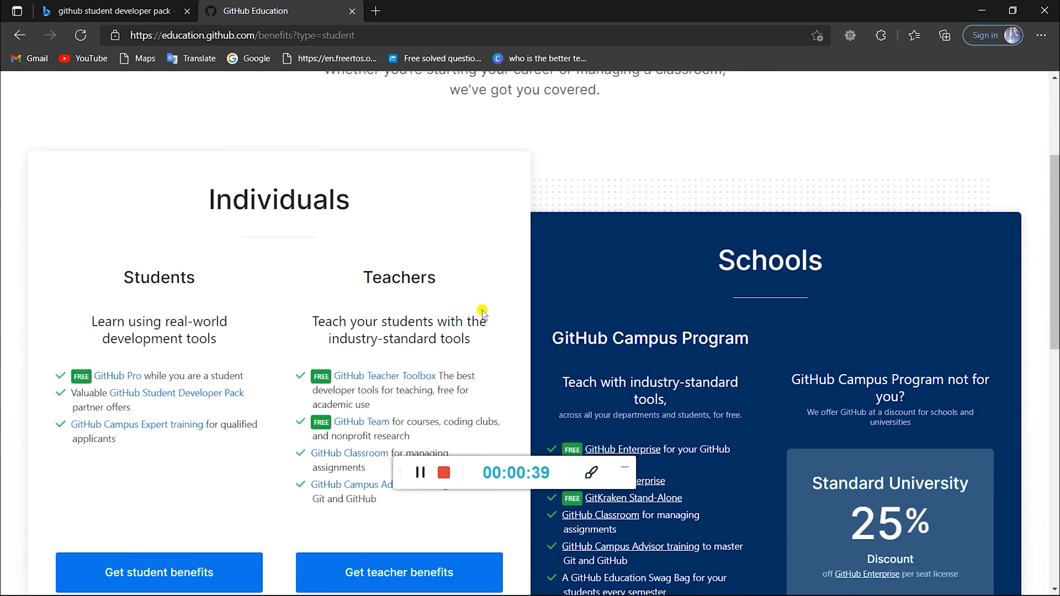
pyautogui.scroll(-3)
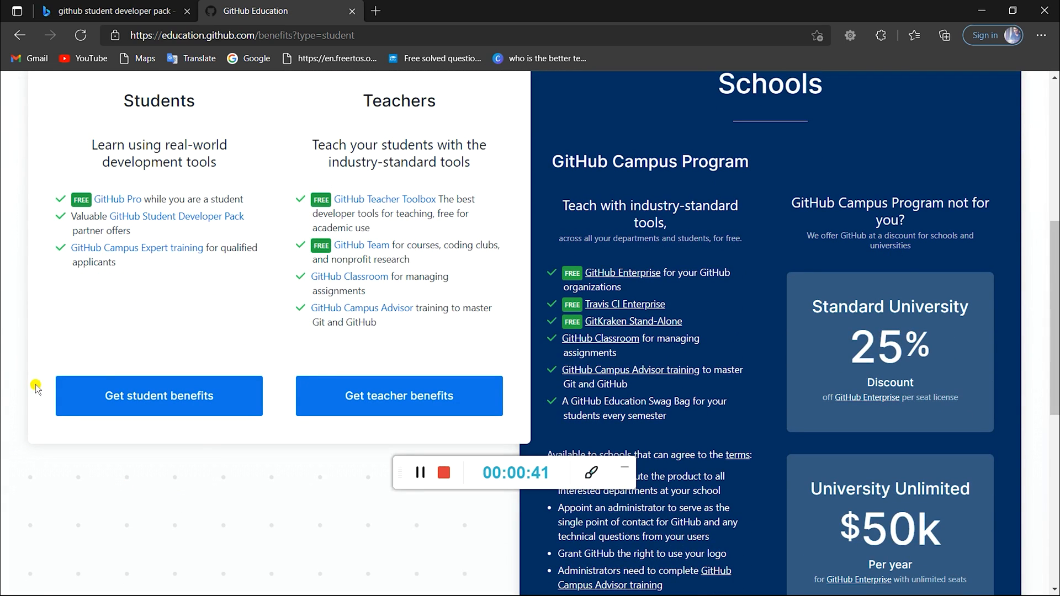
pyautogui.click(158, 396)
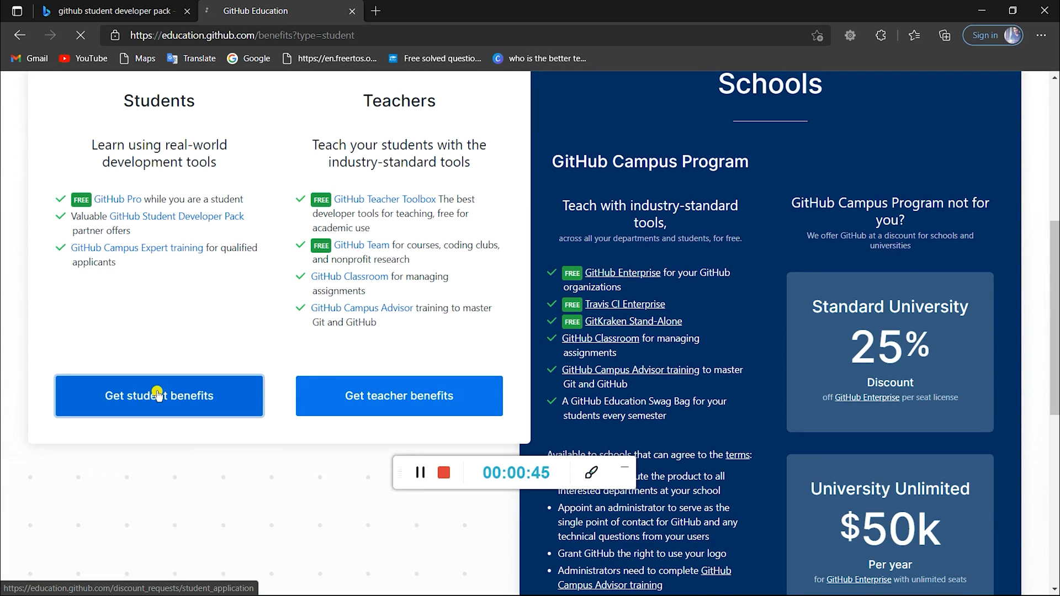
pyautogui.click(159, 395)
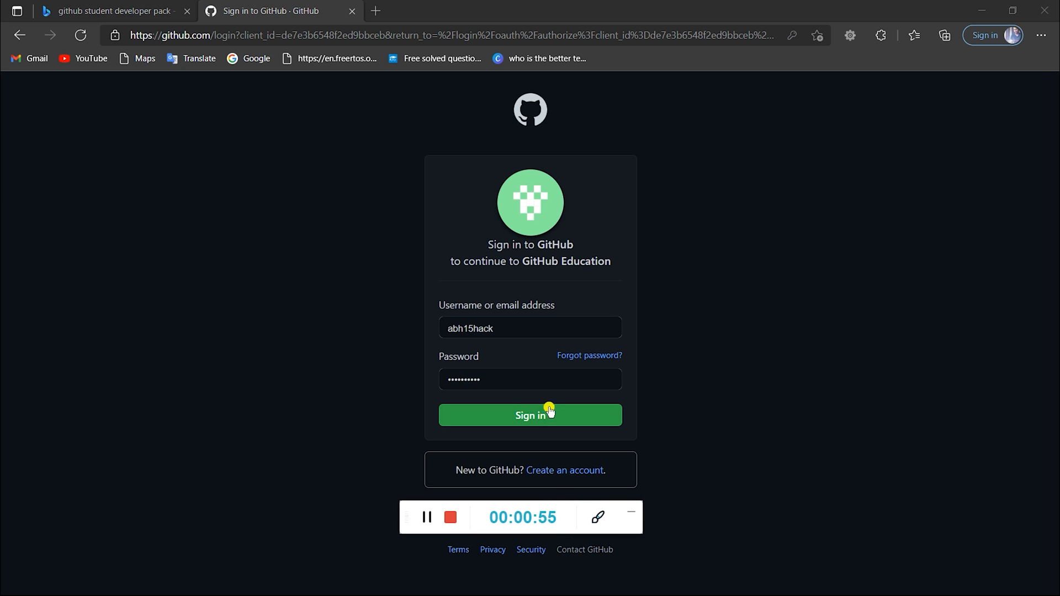
pyautogui.click(530, 415)
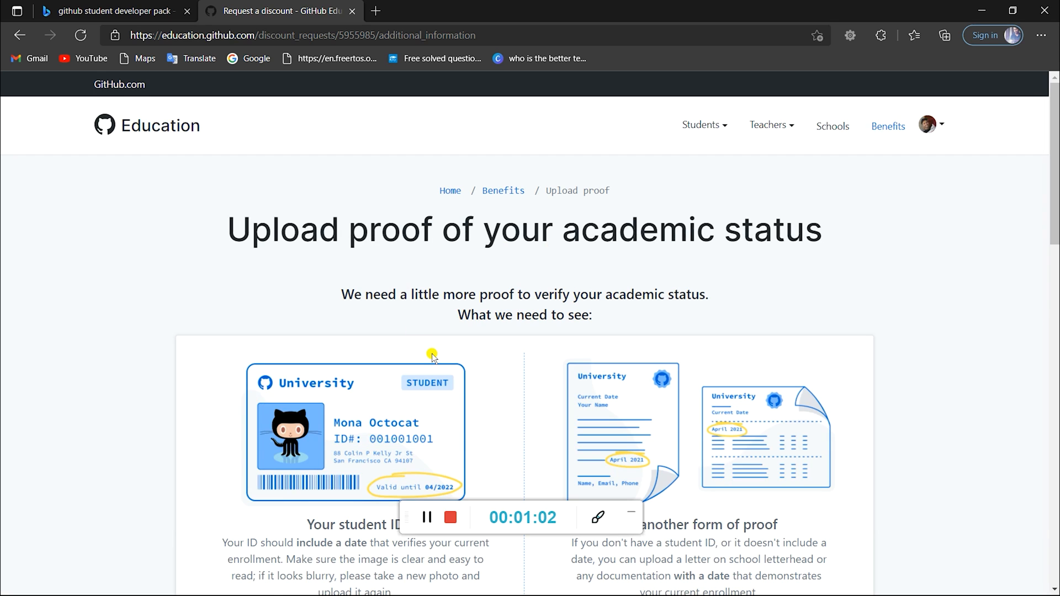
pyautogui.scroll(-3)
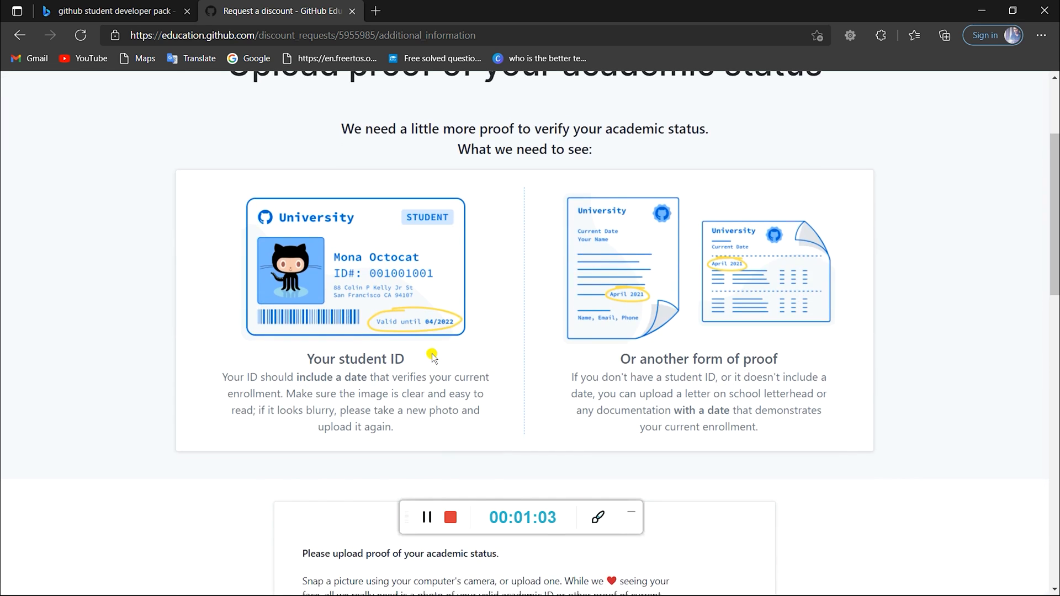
pyautogui.scroll(-3)
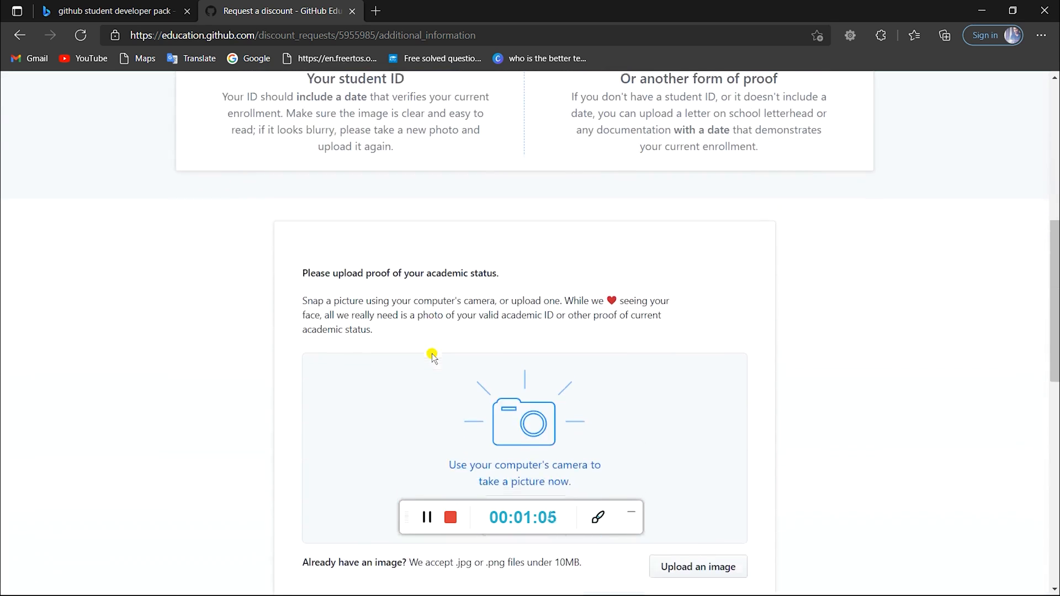
pyautogui.scroll(-3)
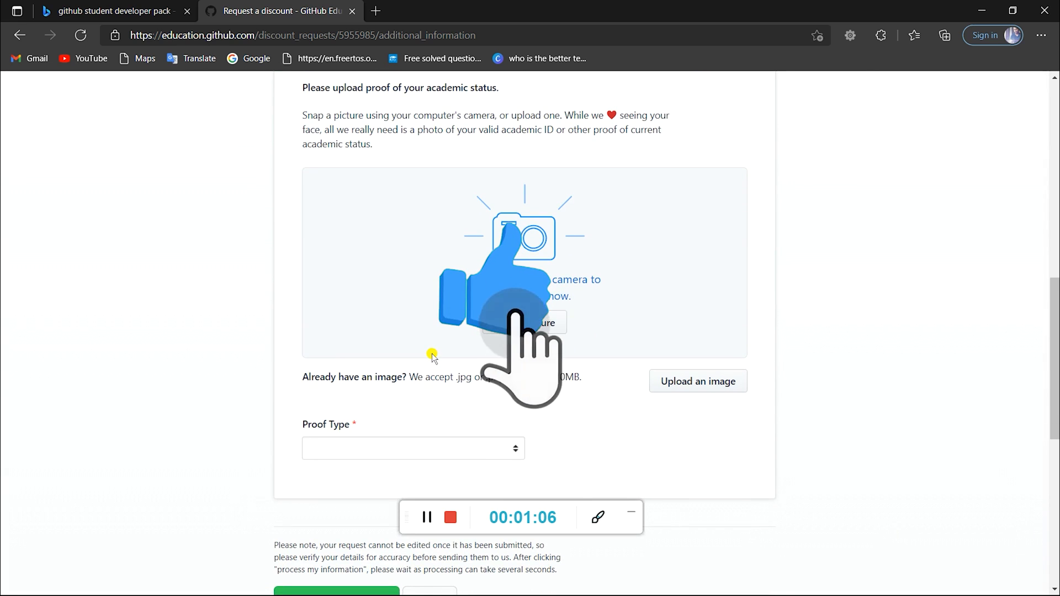
pyautogui.scroll(3)
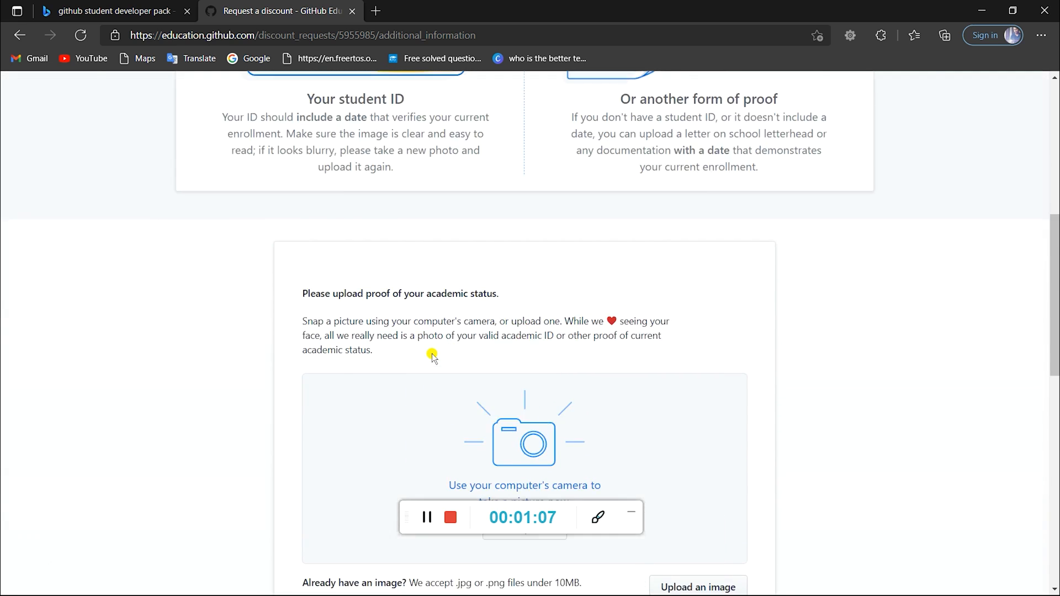
pyautogui.scroll(3)
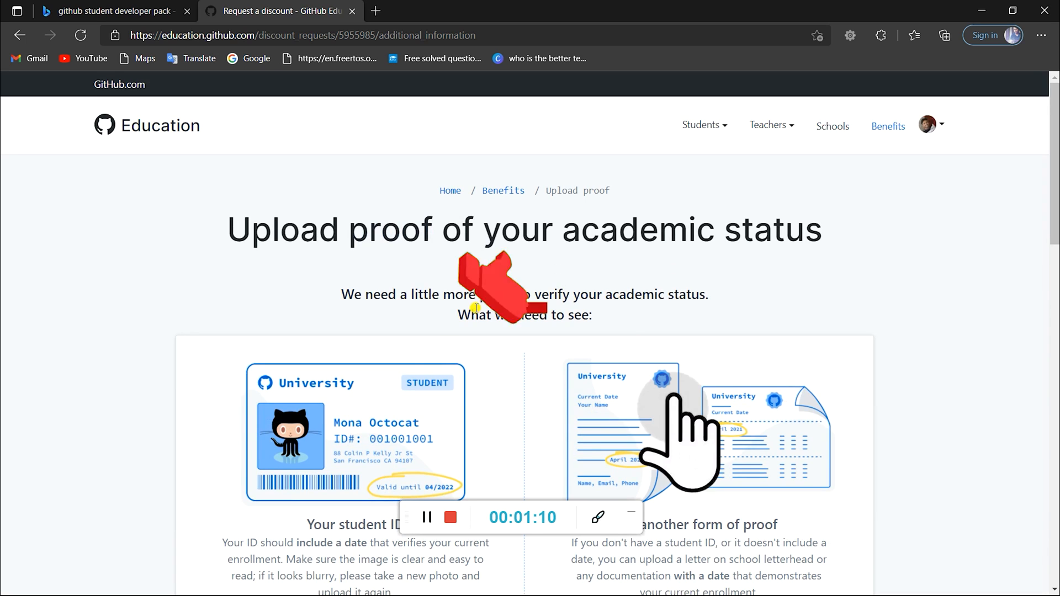
pyautogui.scroll(-3)
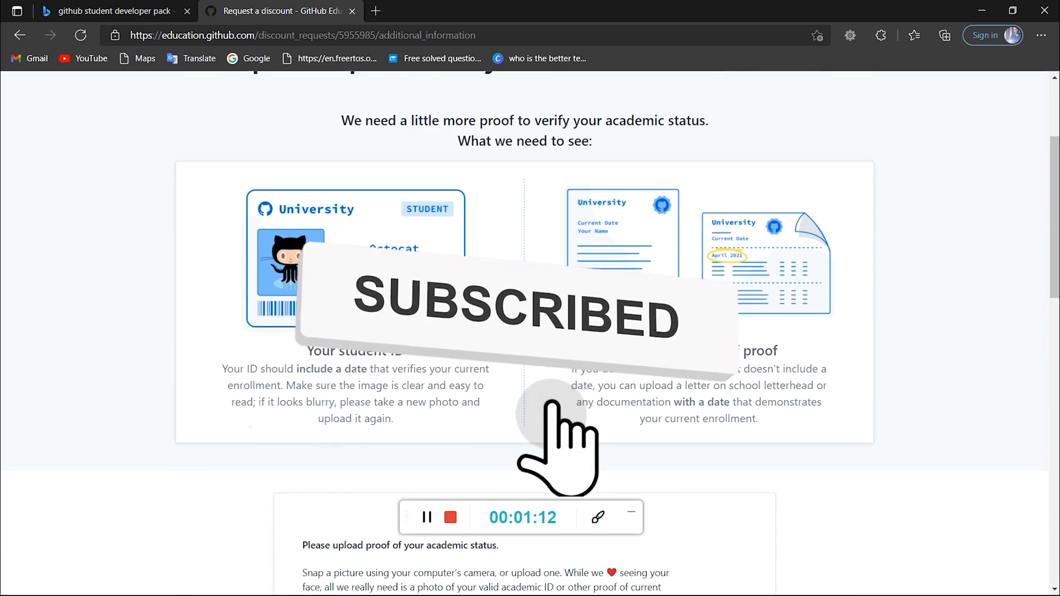
pyautogui.scroll(-3)
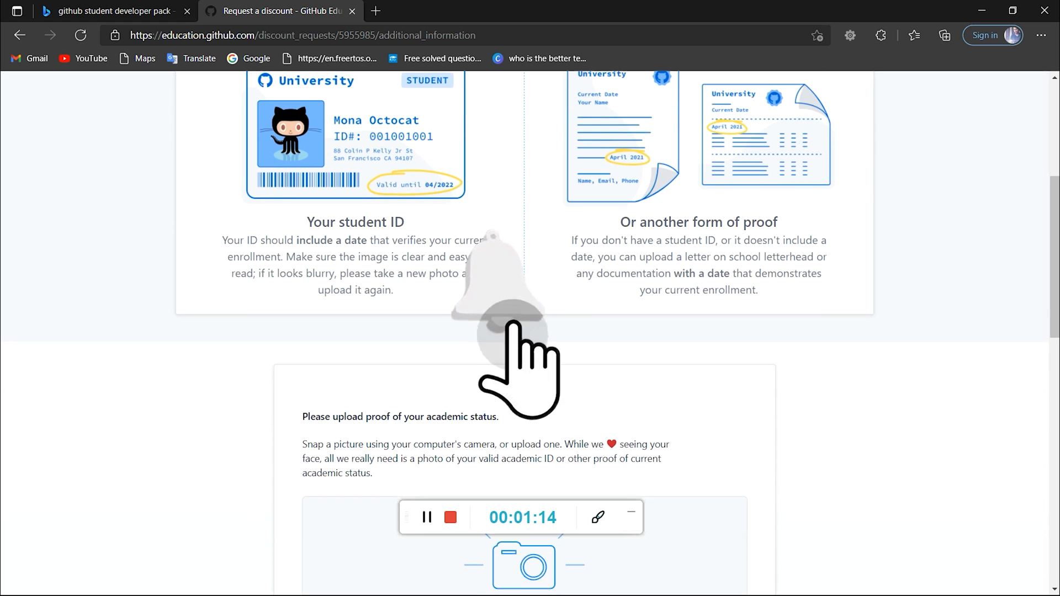
pyautogui.scroll(-3)
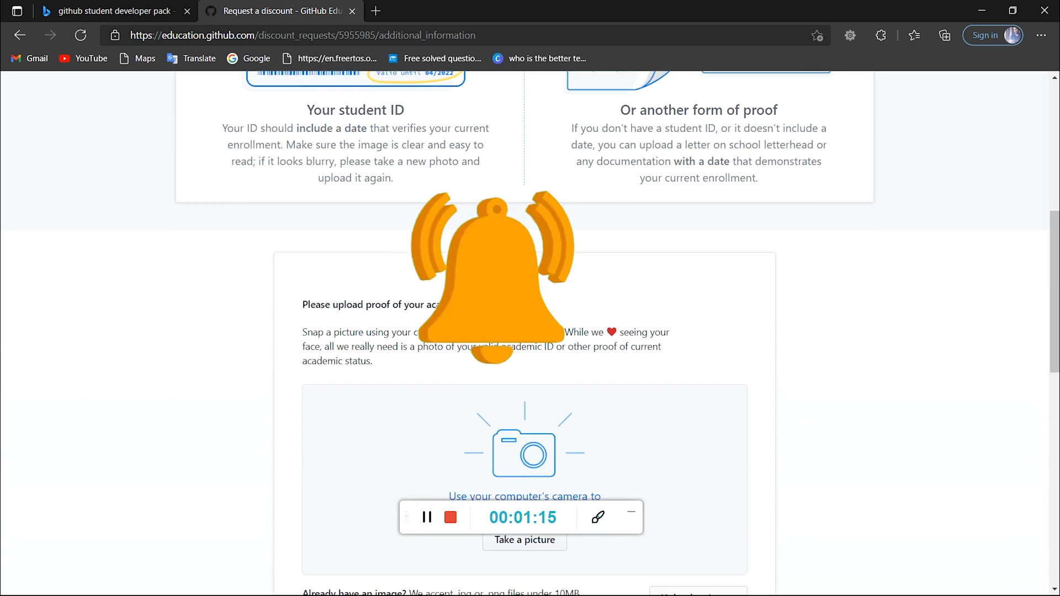
pyautogui.scroll(-3)
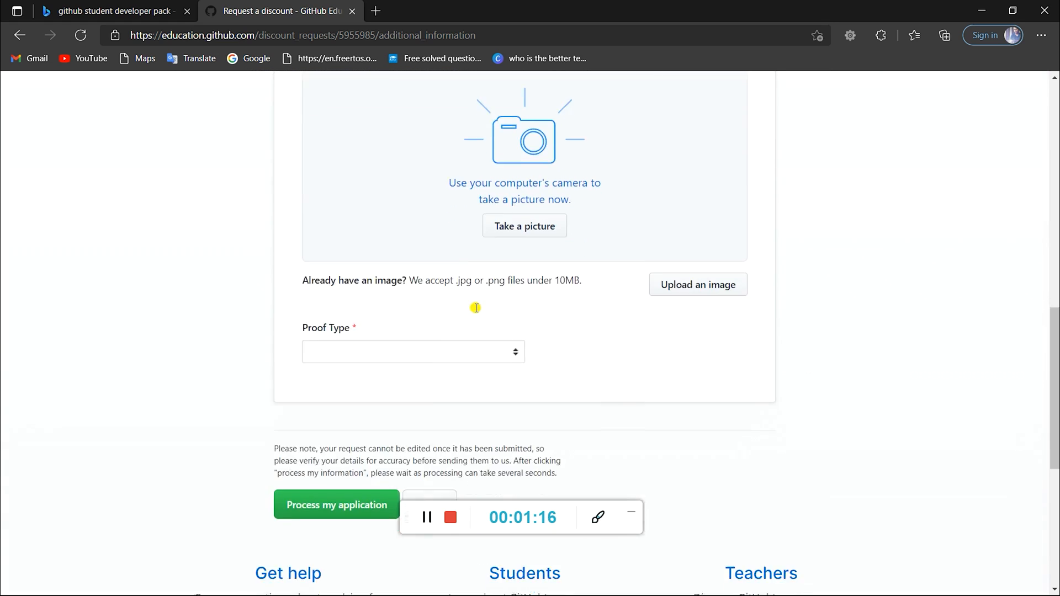
pyautogui.scroll(-3)
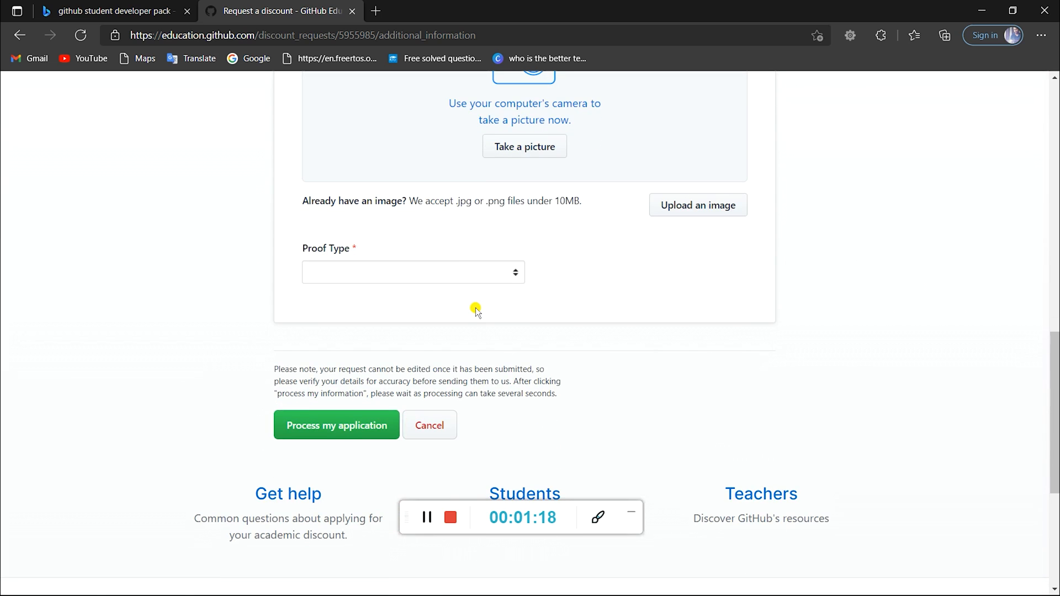
pyautogui.scroll(3)
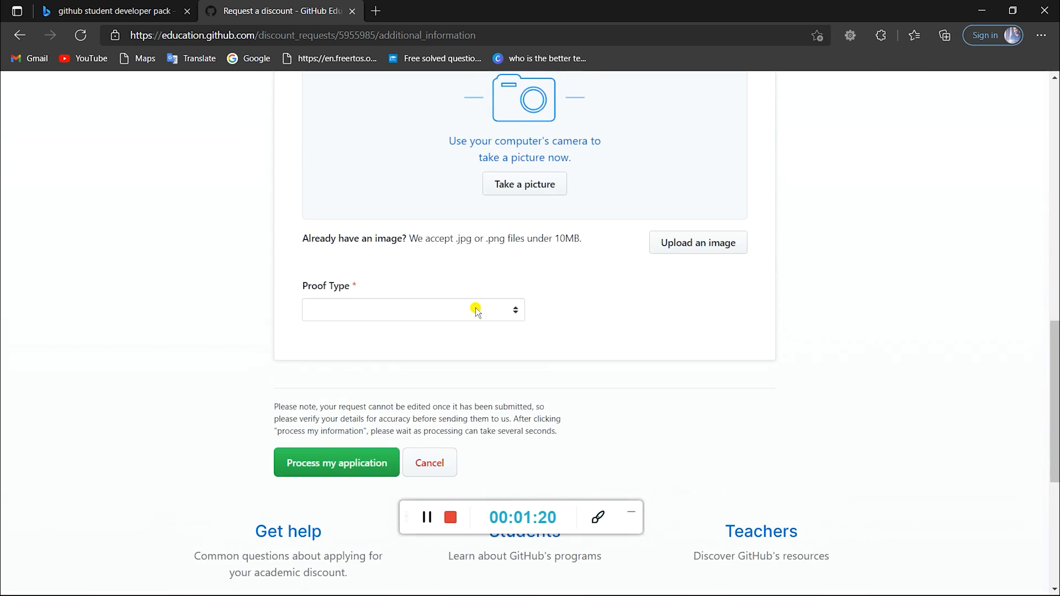
pyautogui.scroll(3)
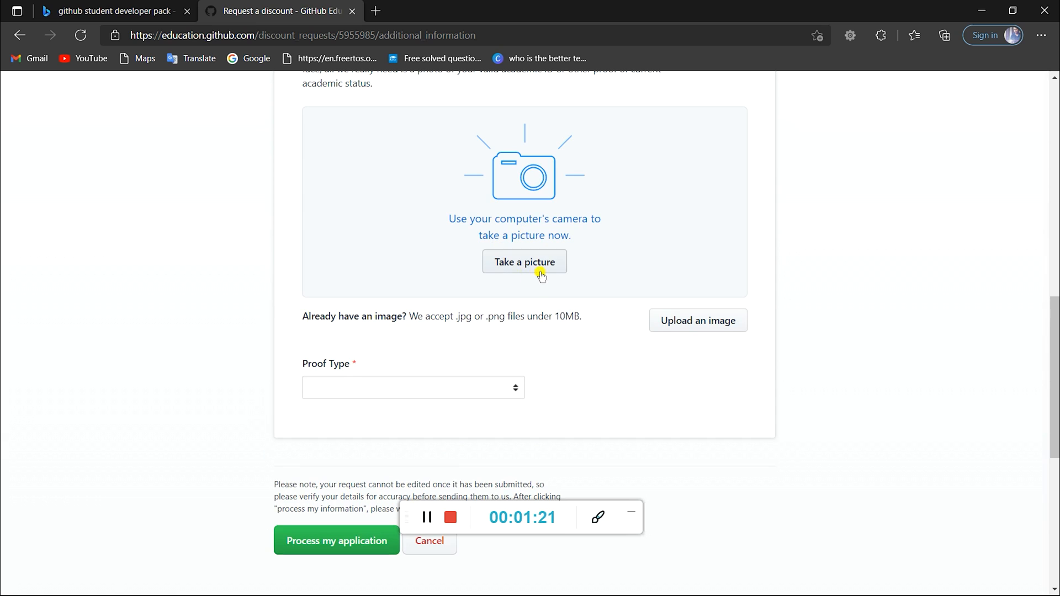
pyautogui.scroll(3)
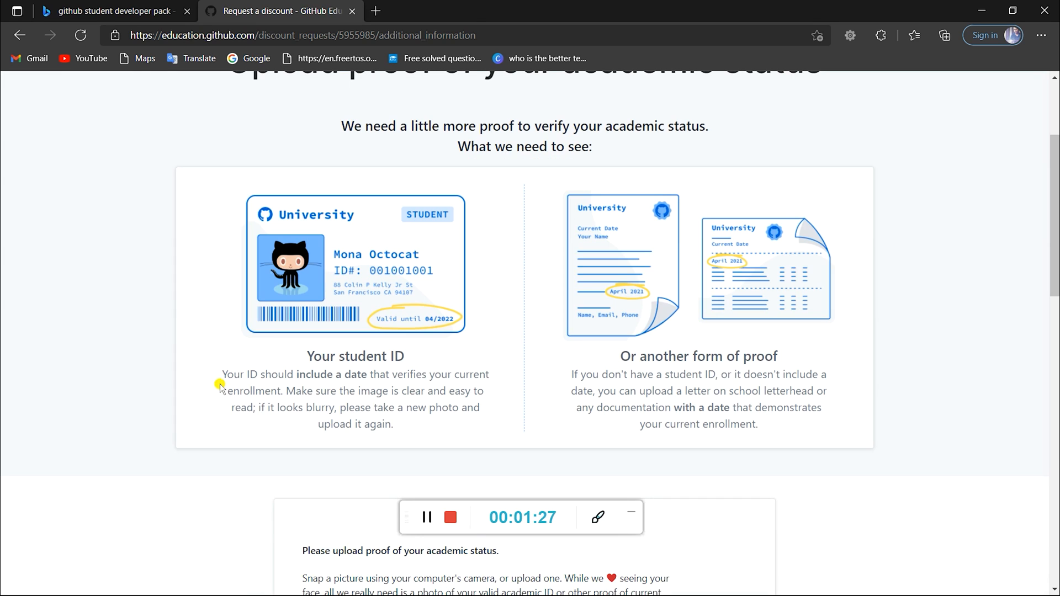
pyautogui.moveTo(360, 393)
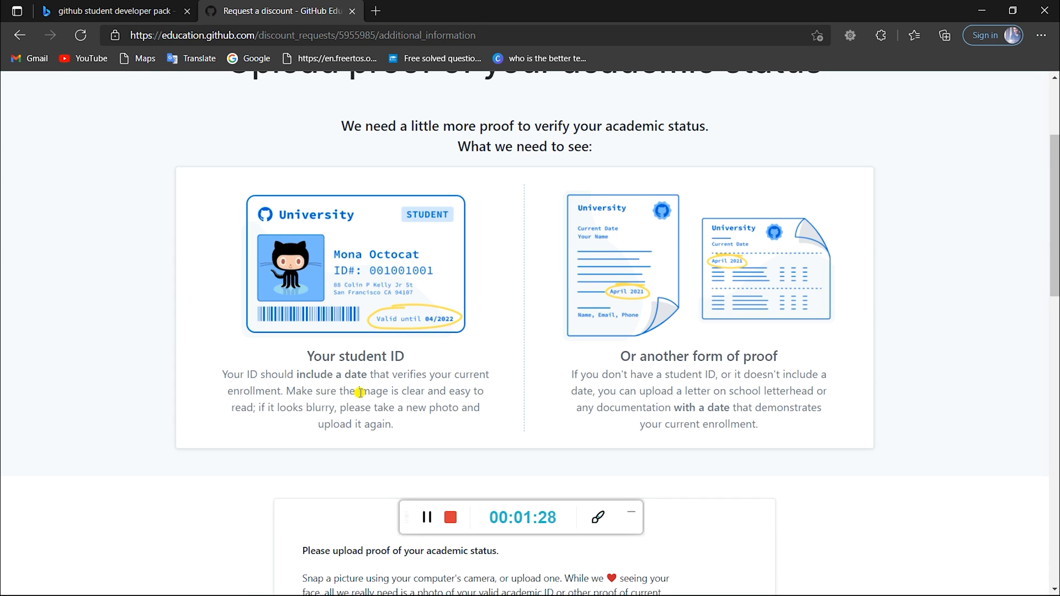
pyautogui.moveTo(400, 363)
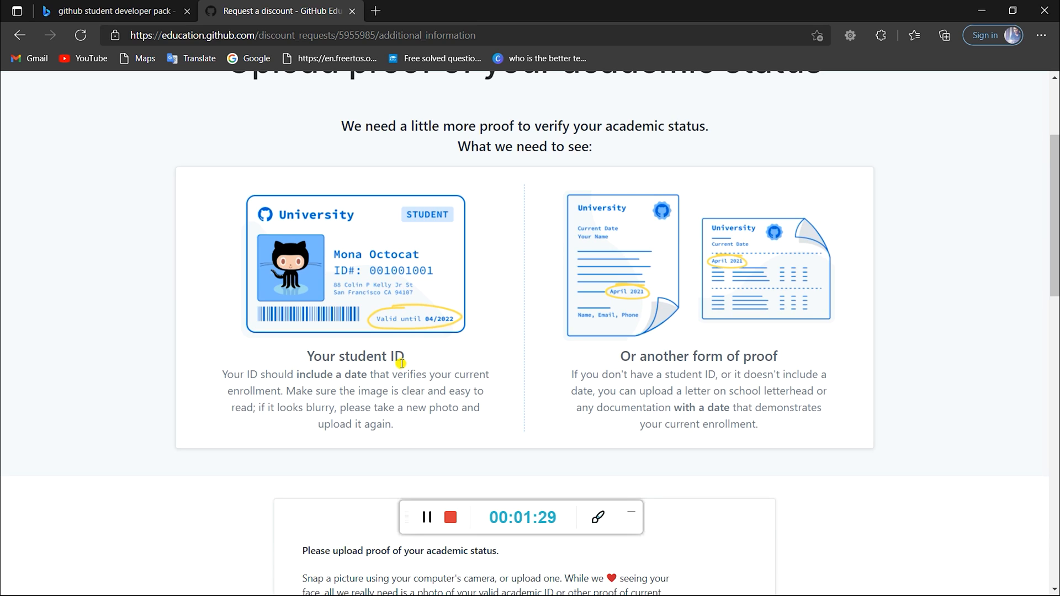
pyautogui.moveTo(404, 404)
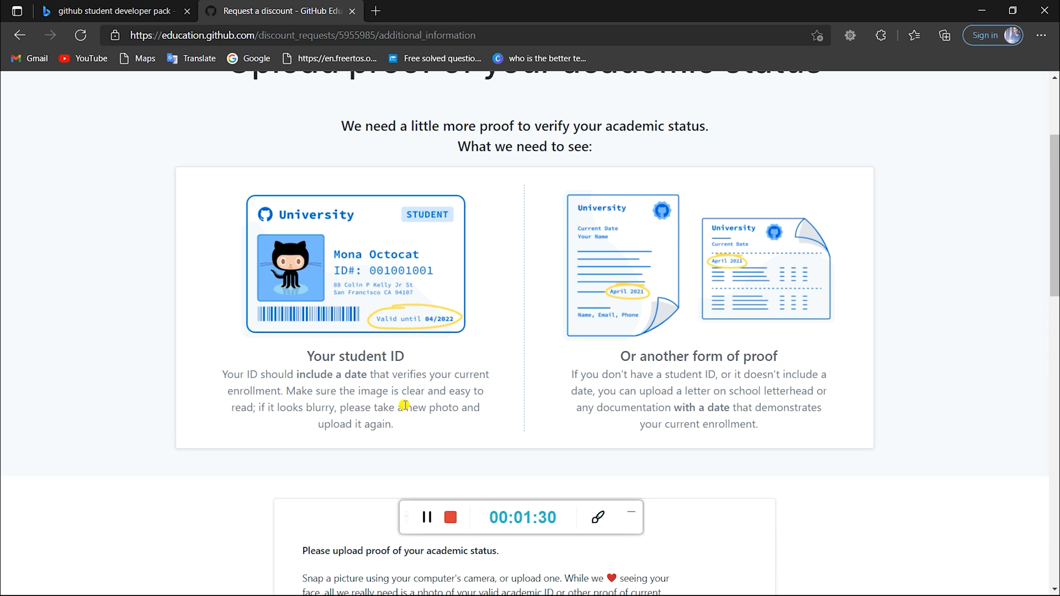
pyautogui.moveTo(620, 376)
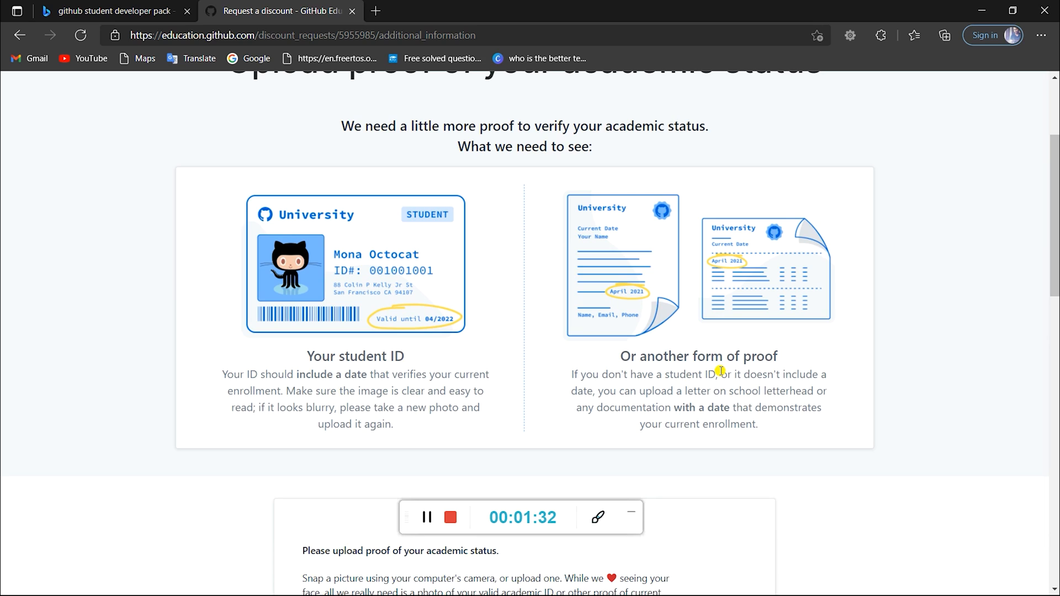
pyautogui.moveTo(728, 386)
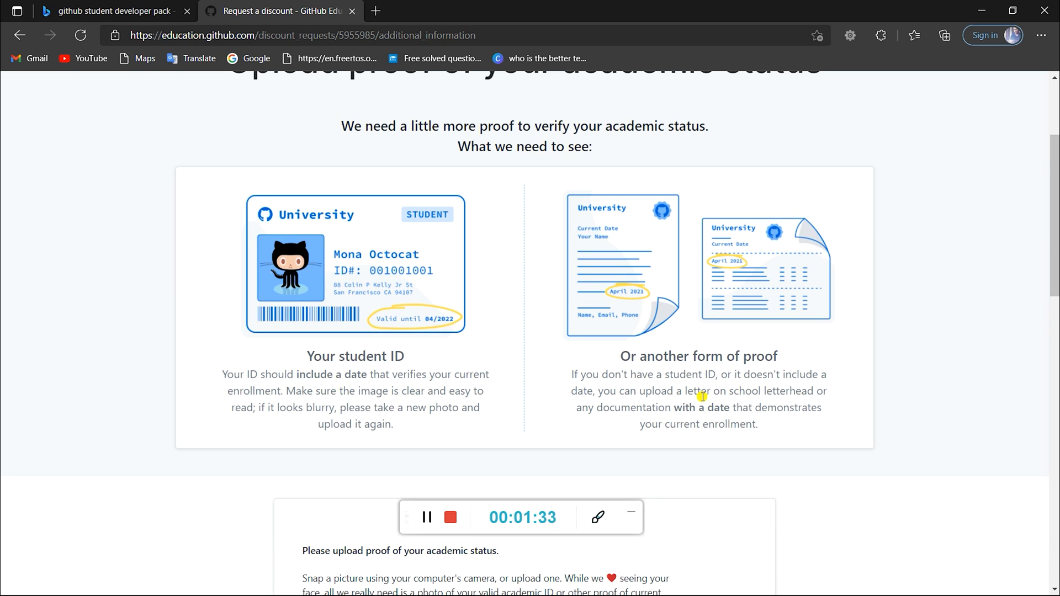
pyautogui.moveTo(653, 421)
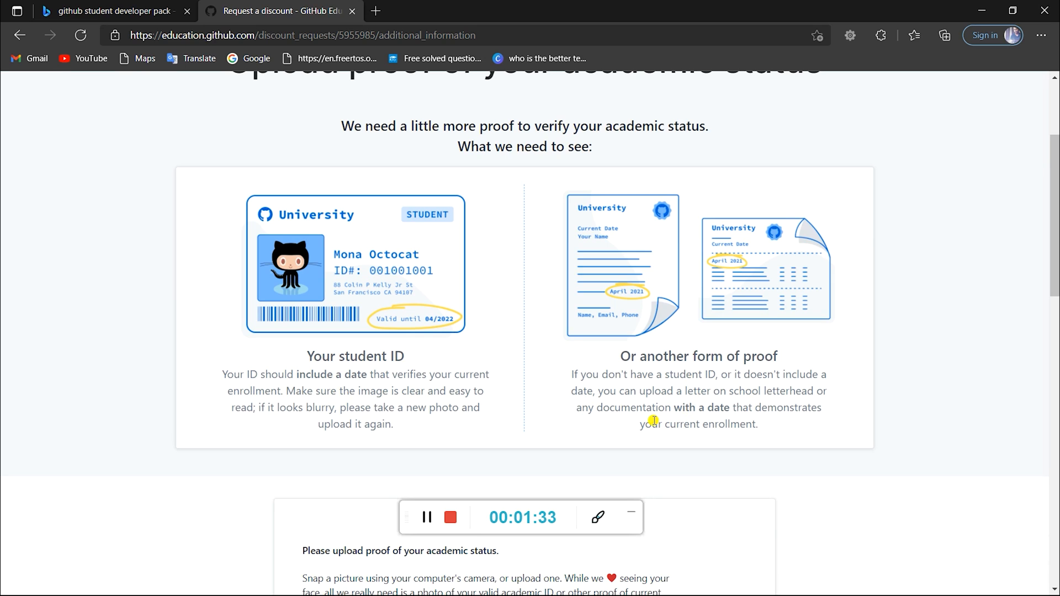
pyautogui.moveTo(694, 450)
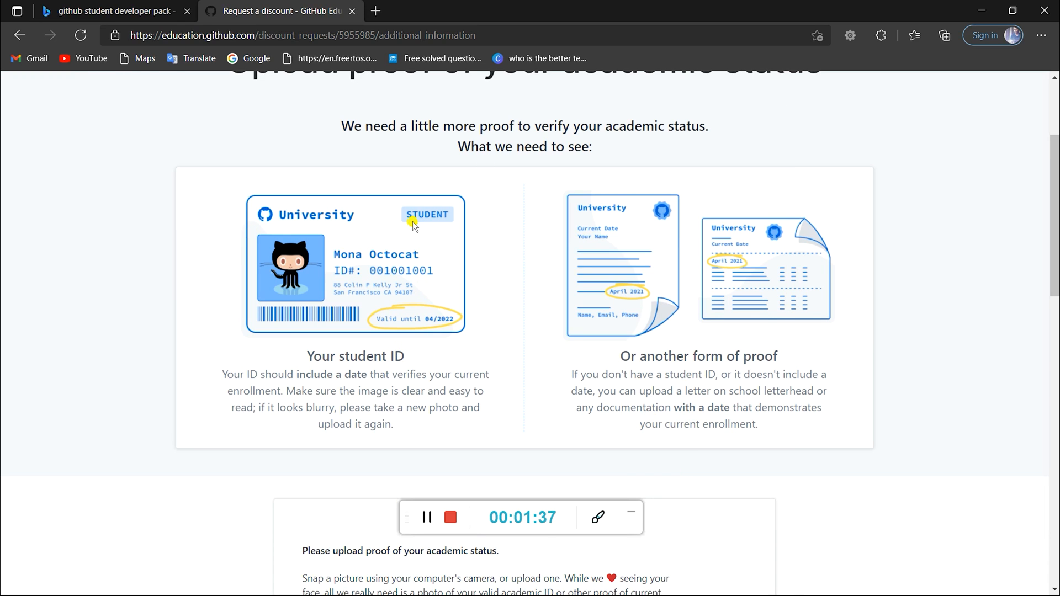
pyautogui.moveTo(399, 347)
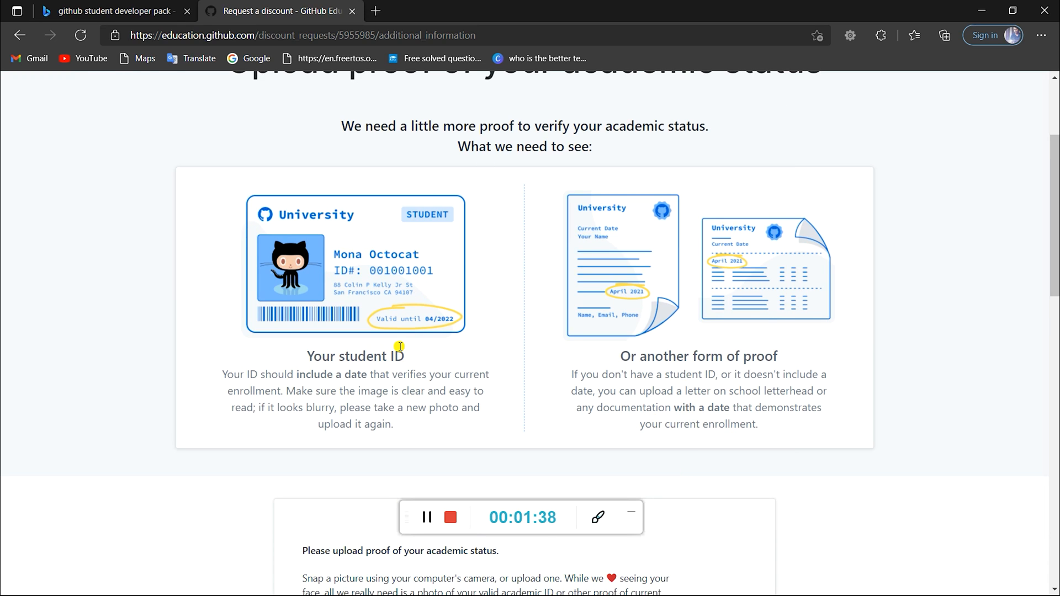
pyautogui.moveTo(408, 350)
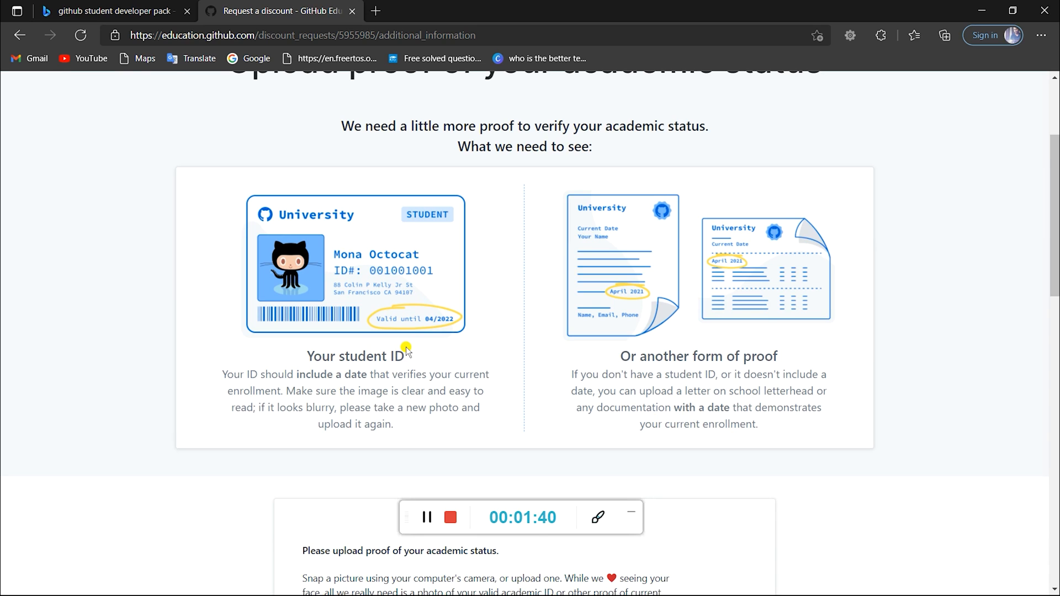
# Step: Submit the application with 'Process my application' using the dated enrollment letter proof type
pyautogui.scroll(-3)
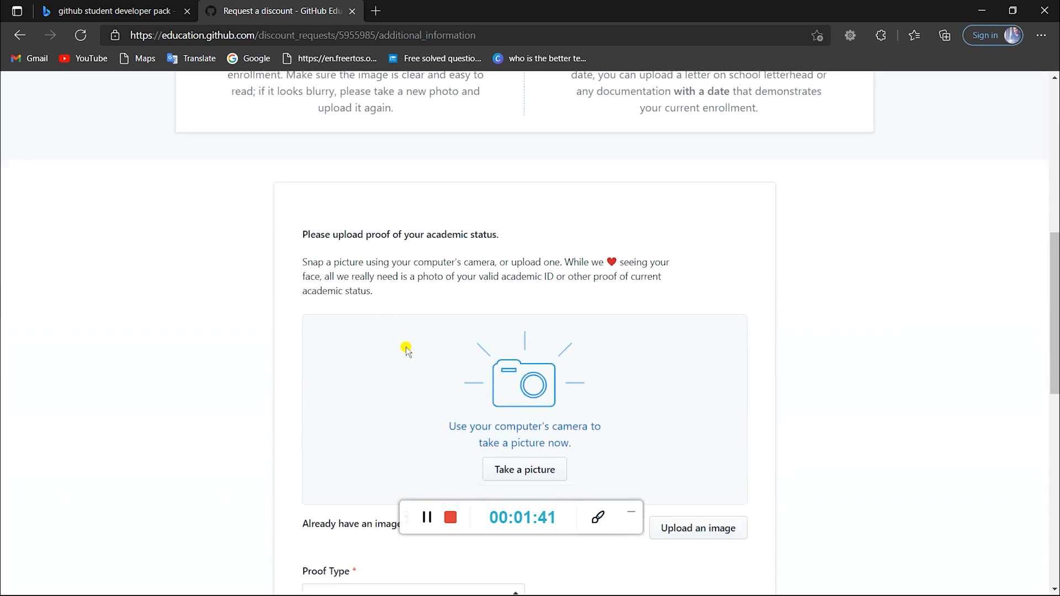
pyautogui.scroll(-3)
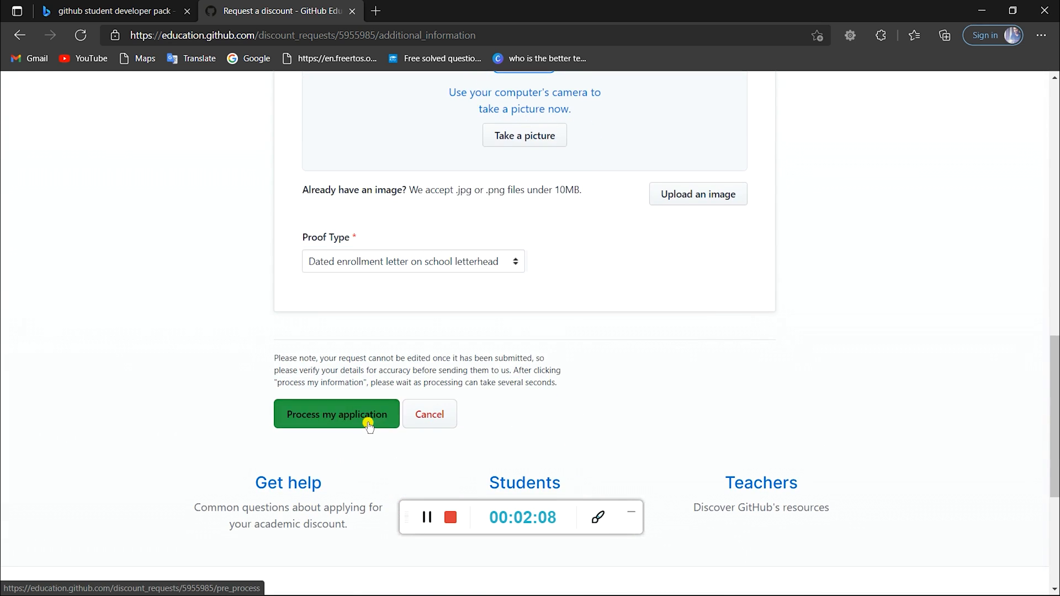
pyautogui.click(336, 415)
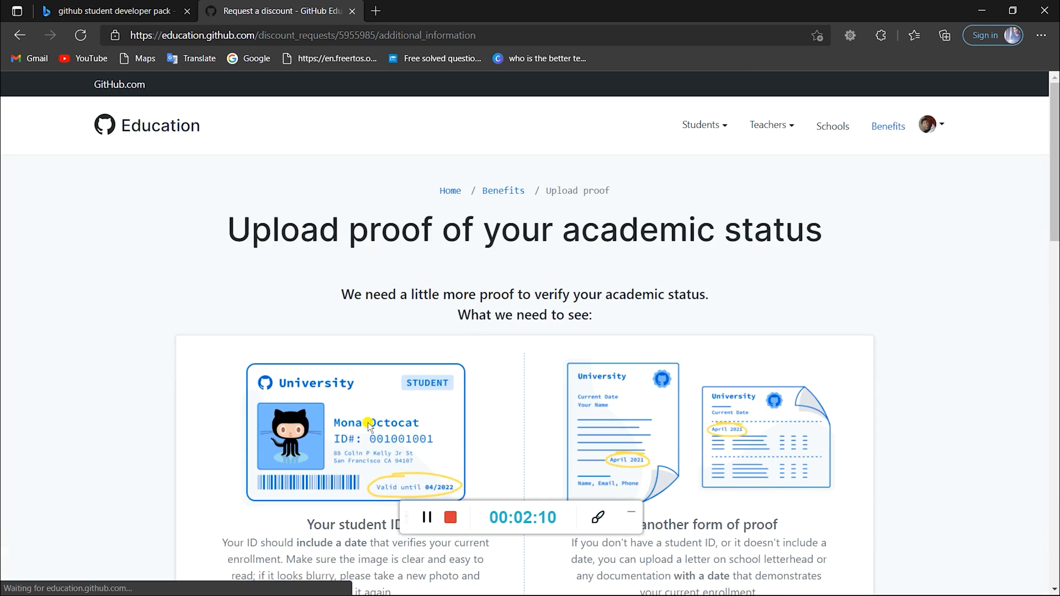
# Step: Return to the Student Developer Pack tab and browse offers such as DataCamp, JetBrains and Microsoft Azure
pyautogui.click(277, 11)
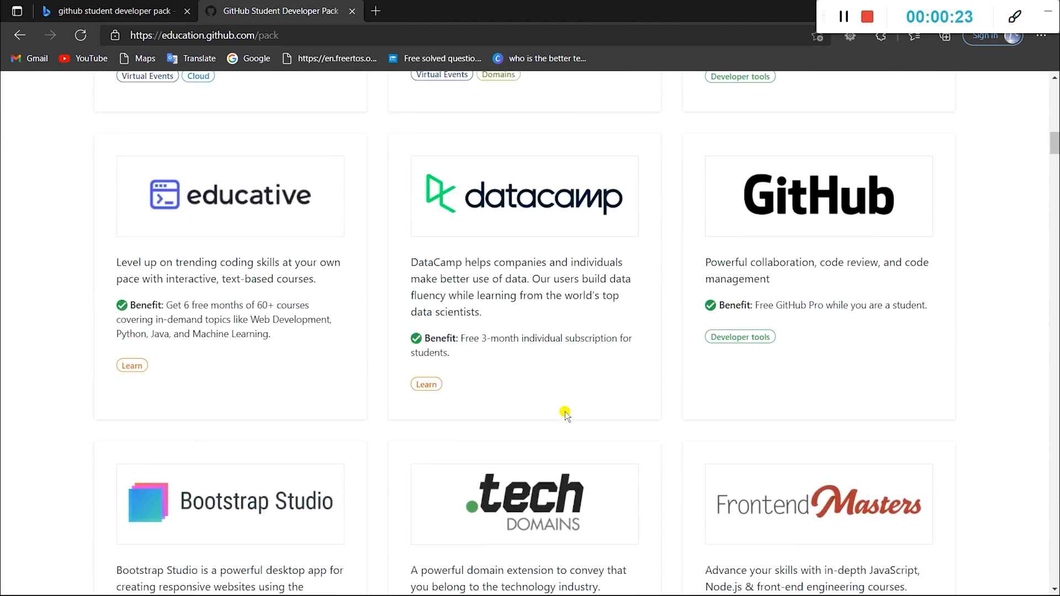
pyautogui.scroll(-3)
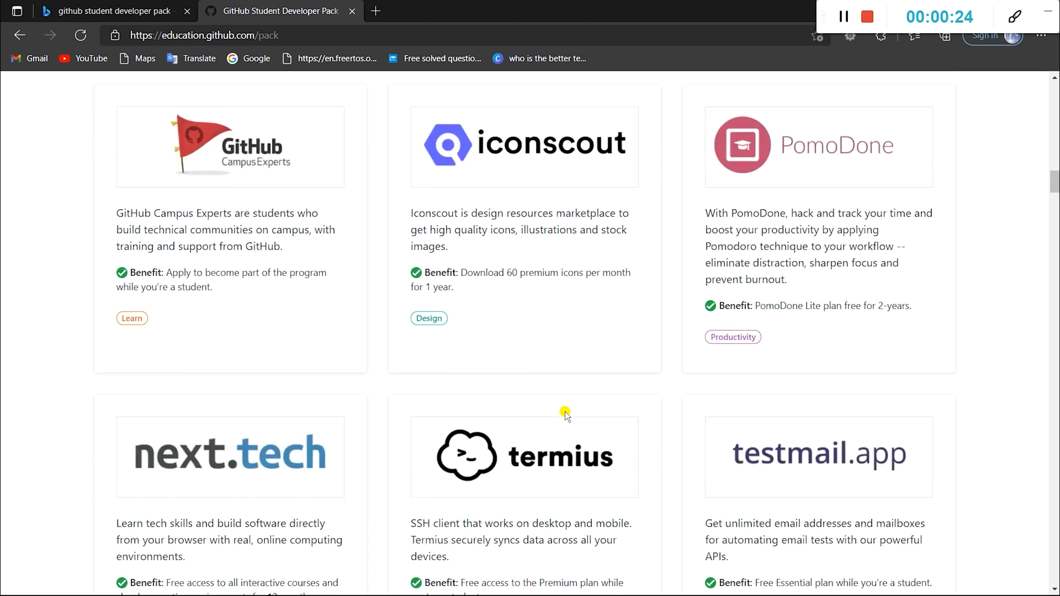
pyautogui.scroll(3)
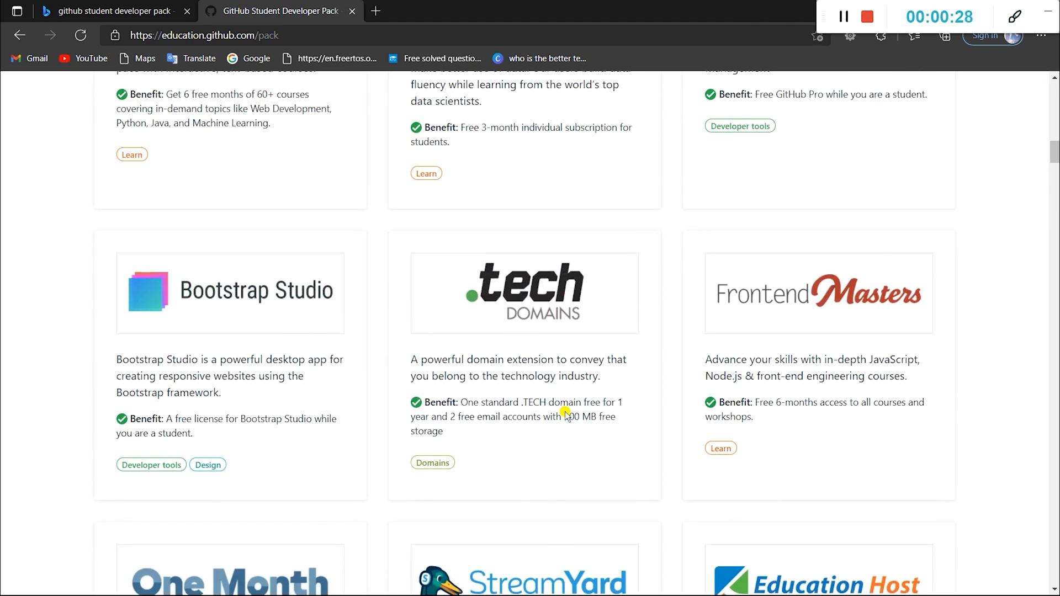
pyautogui.scroll(3)
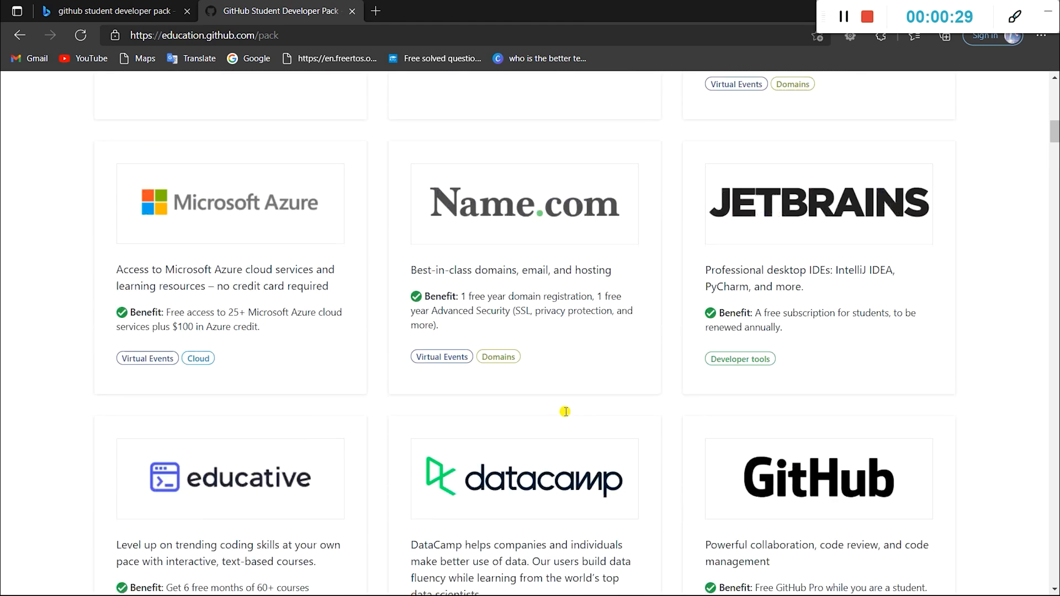